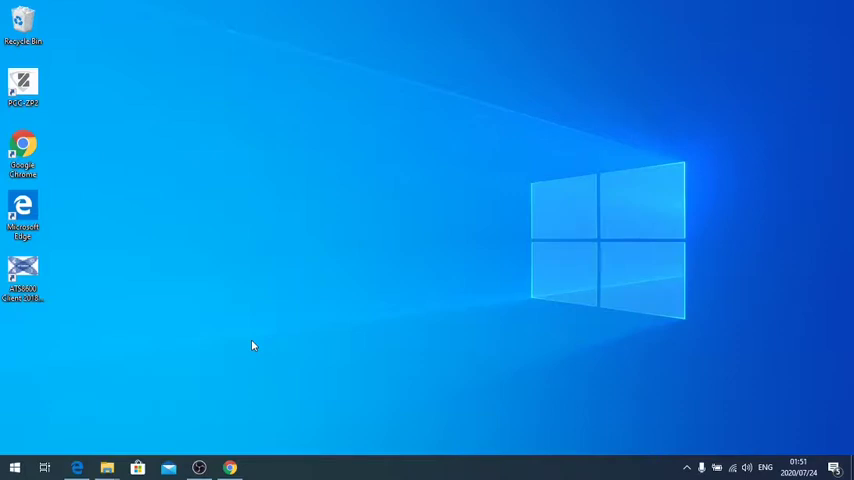
- Launch the ATS8600 client from its desktop shortcut to reach the sign-in screen
left_click(24, 272)
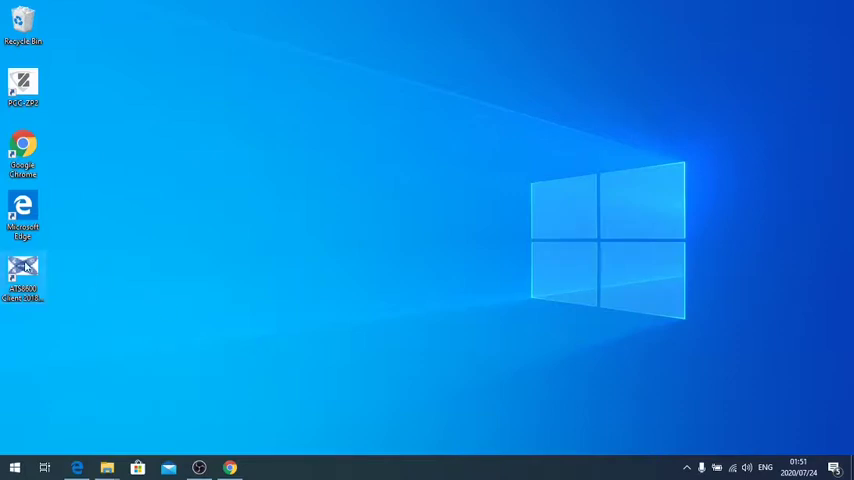
double_click(22, 276)
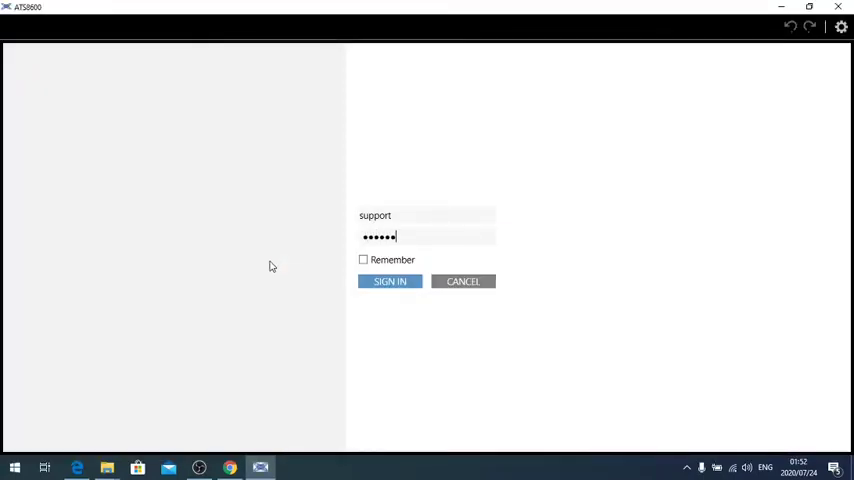
- Sign in, view Devices and the empty Home map in Designer, then close the client
left_click(388, 280)
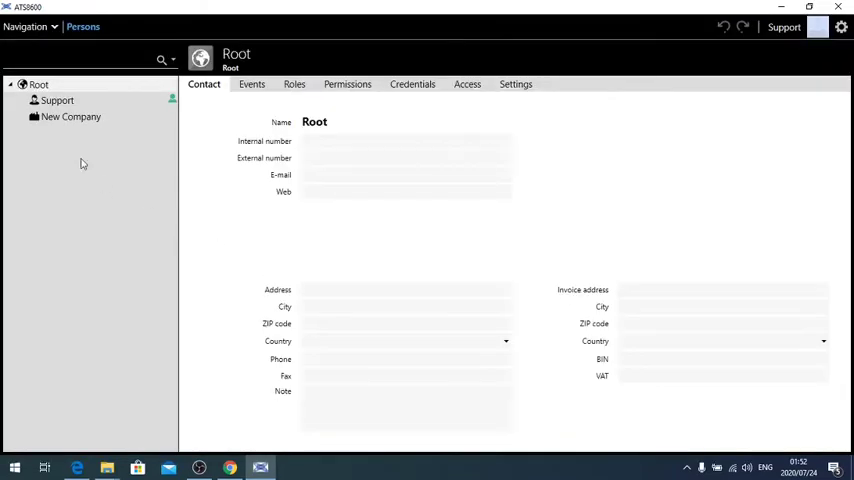
left_click(30, 26)
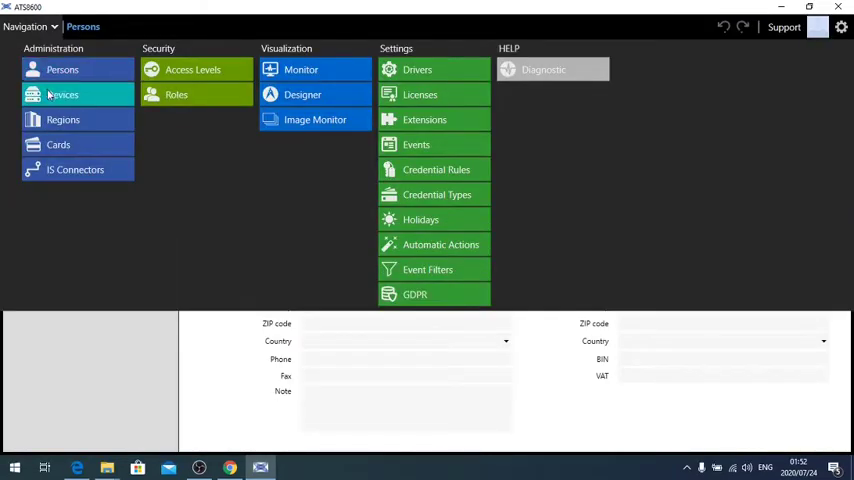
left_click(62, 94)
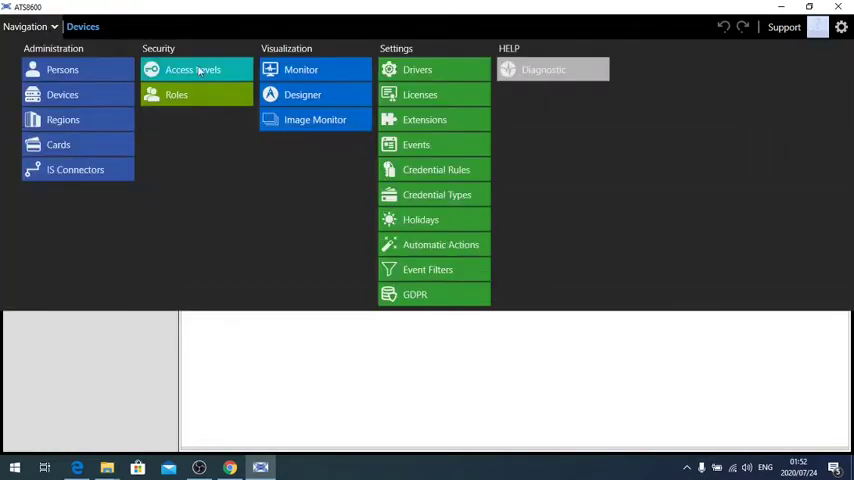
left_click(302, 94)
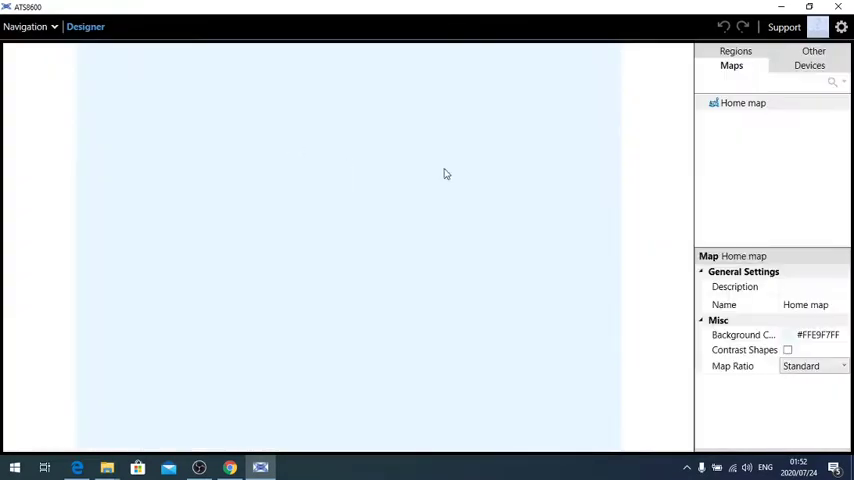
mouse_move(196, 238)
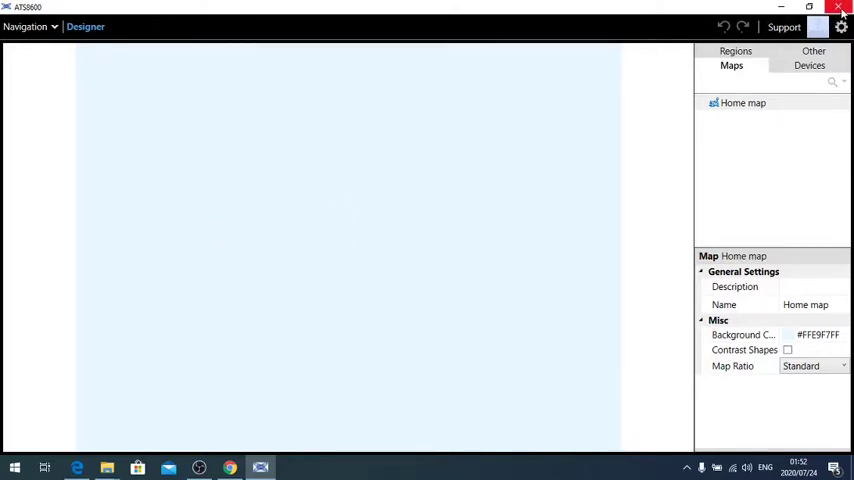
left_click(834, 8)
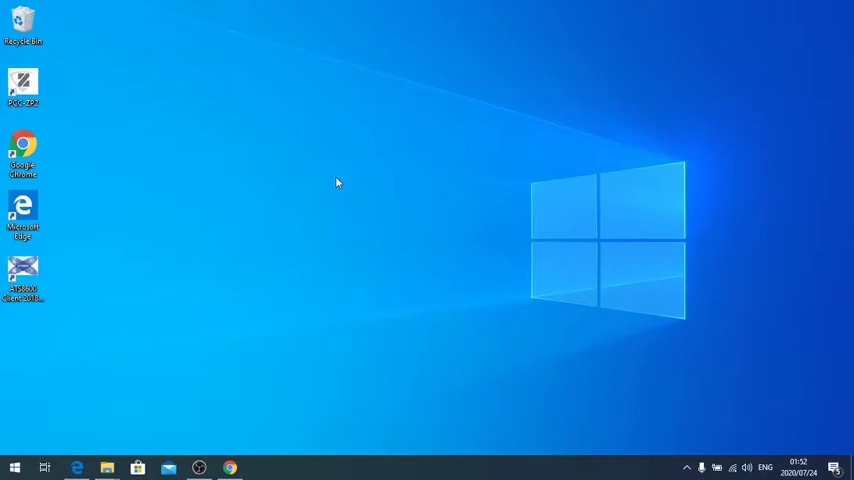
mouse_move(280, 208)
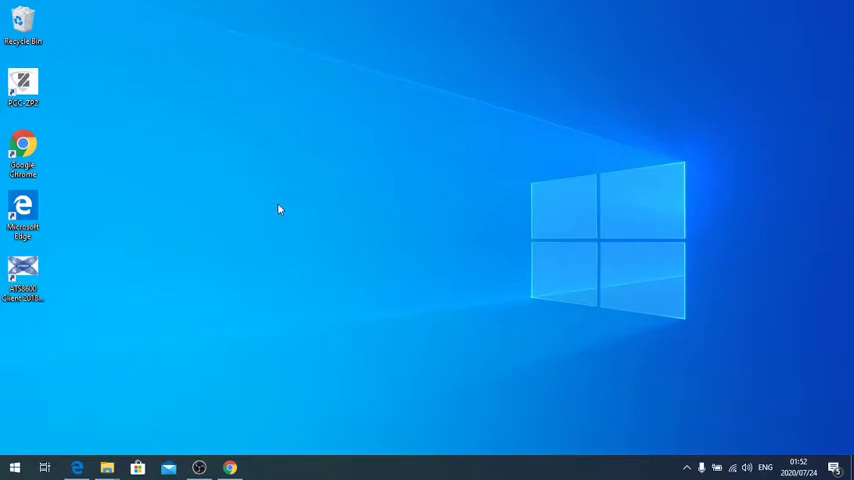
mouse_move(160, 328)
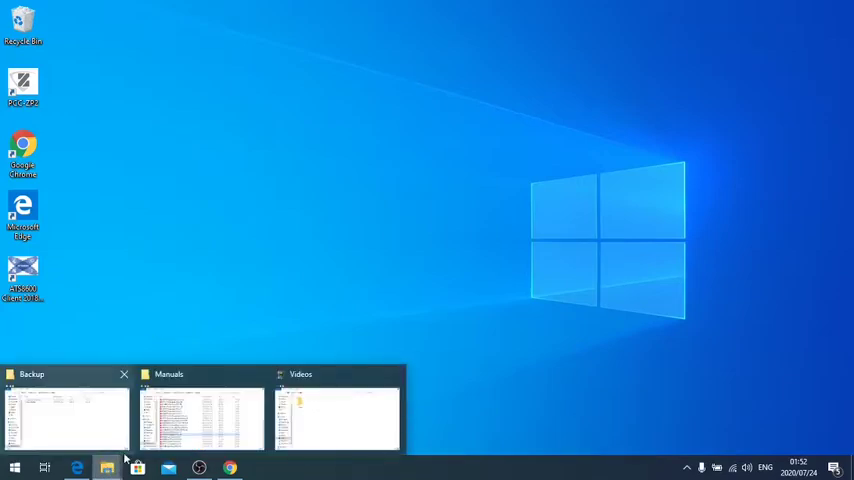
- Browse drive C into the Ats8600 Software folder and show the Backup folder's two .bak files
left_click(66, 416)
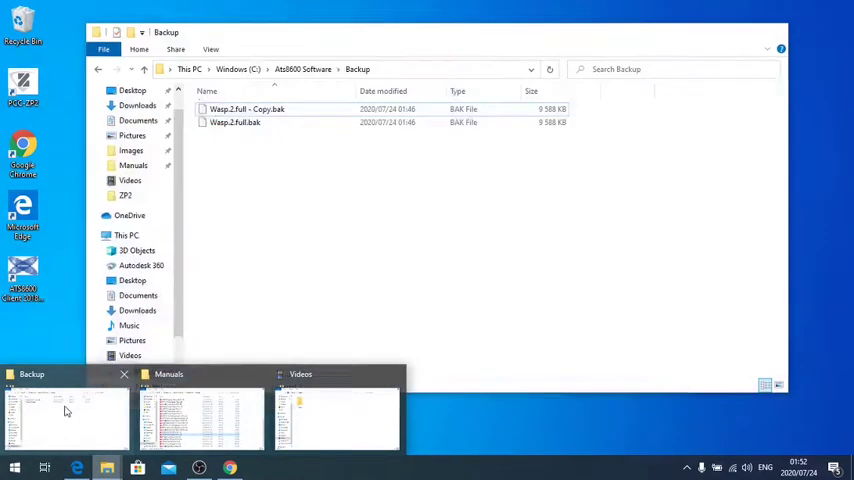
left_click(64, 410)
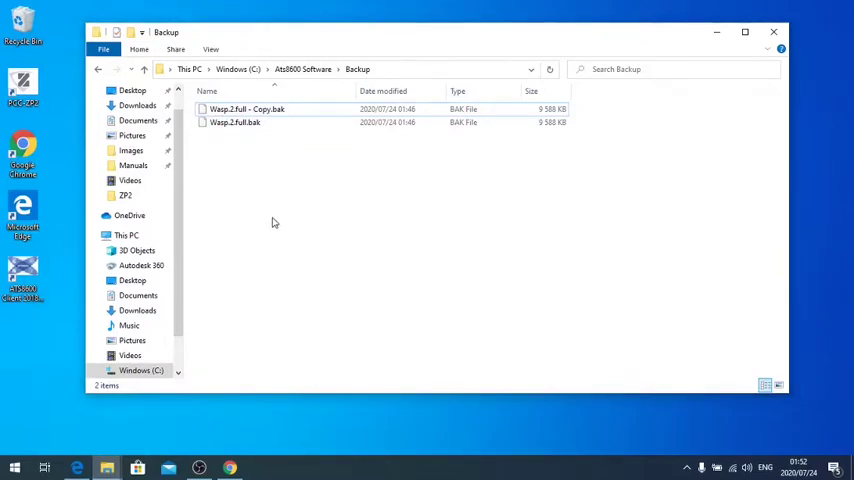
left_click(250, 72)
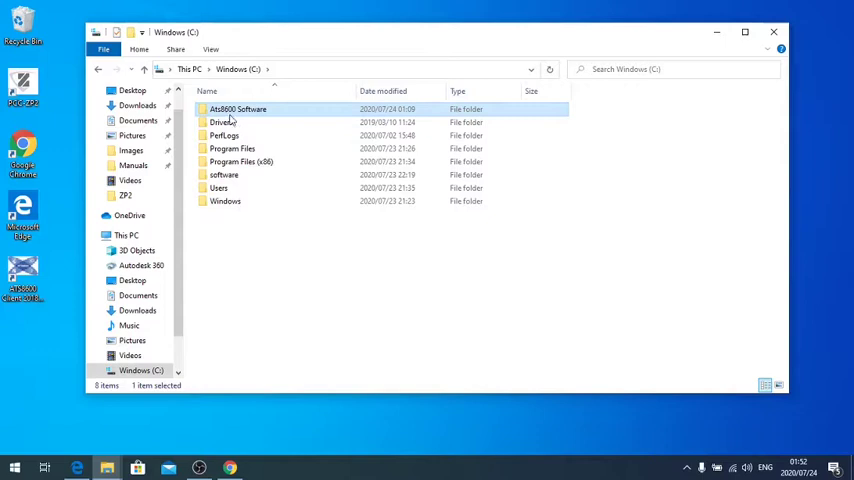
mouse_move(236, 112)
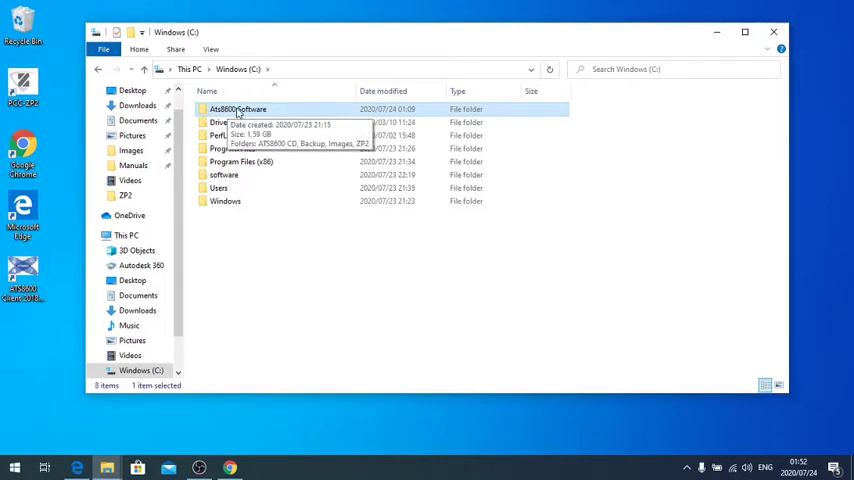
double_click(238, 108)
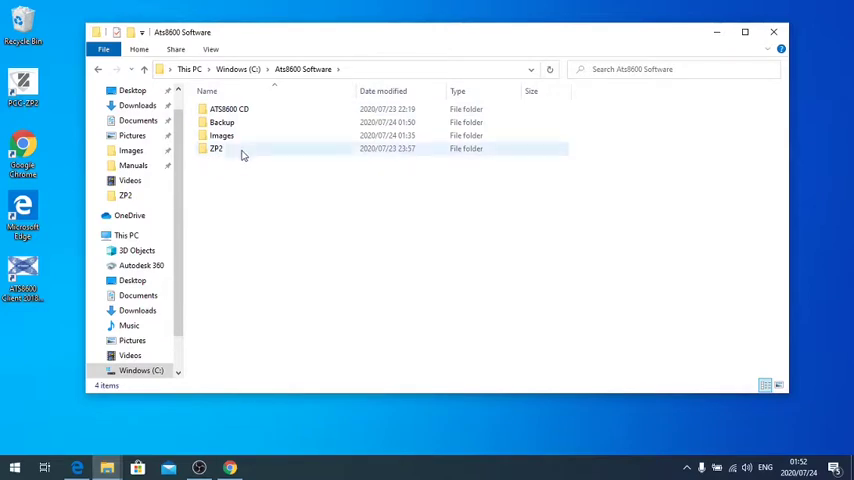
left_click(222, 122)
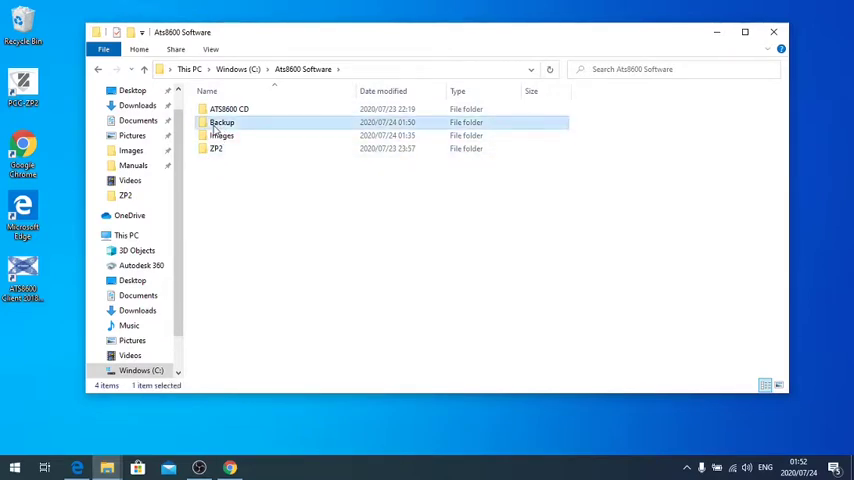
double_click(220, 122)
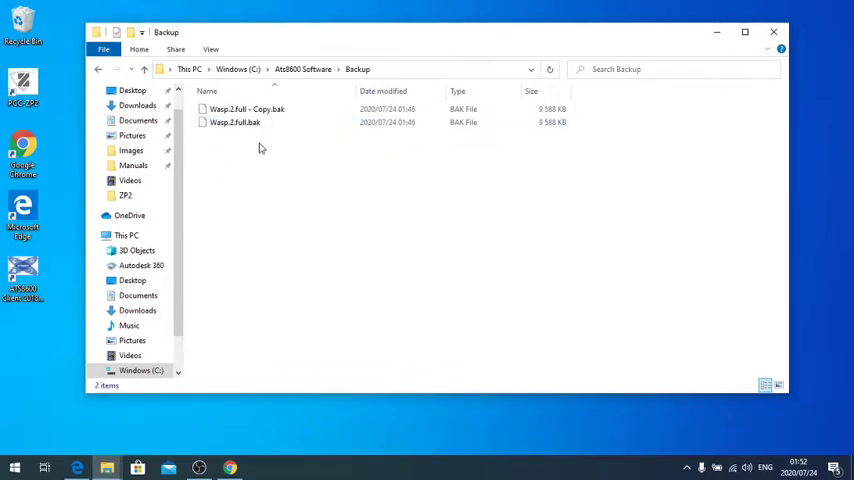
left_click(234, 122)
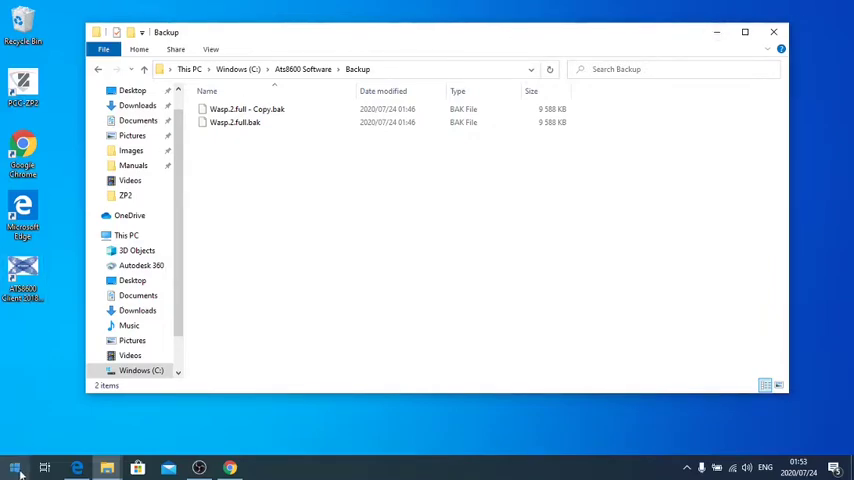
mouse_move(728, 32)
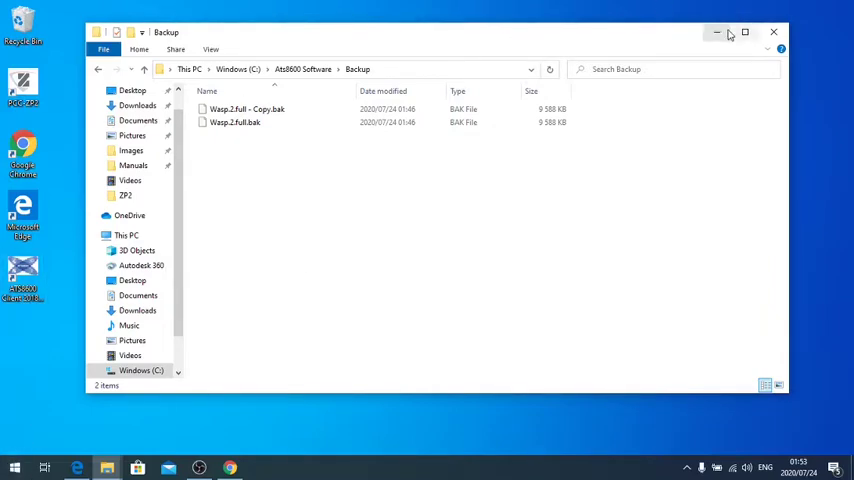
- Browse the Start menu app list down to the Database Restore tool and launch it
left_click(16, 468)
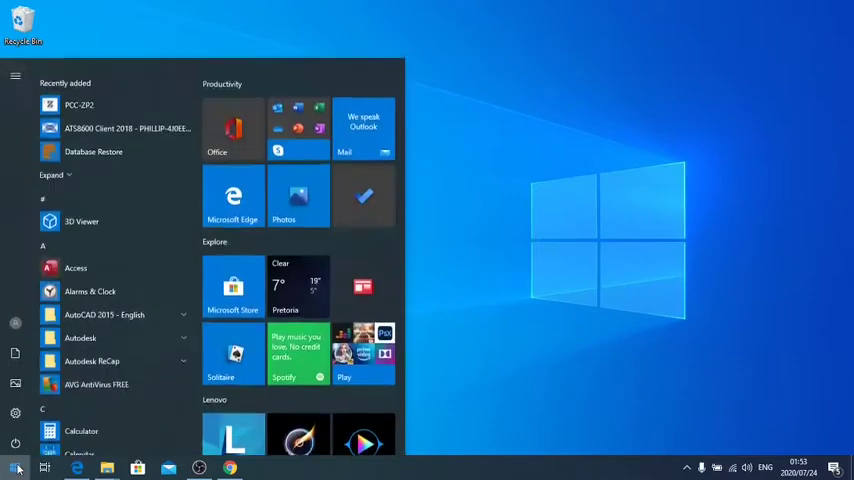
scroll("down", 3)
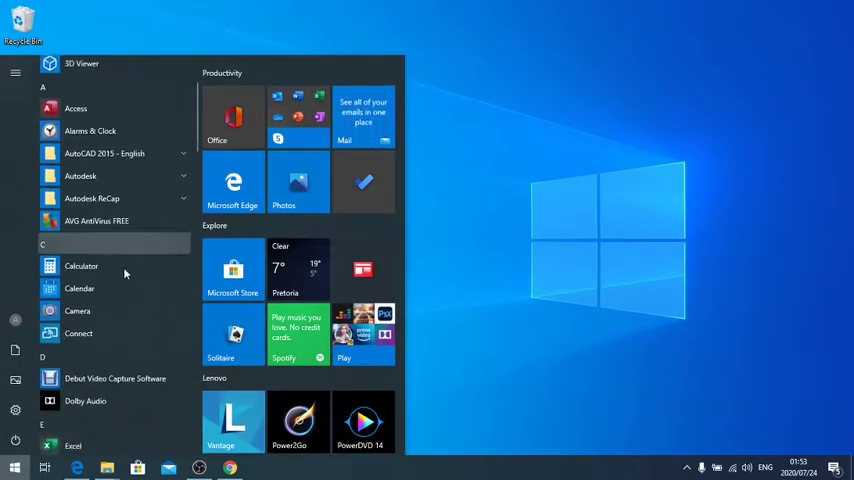
scroll("down", 3)
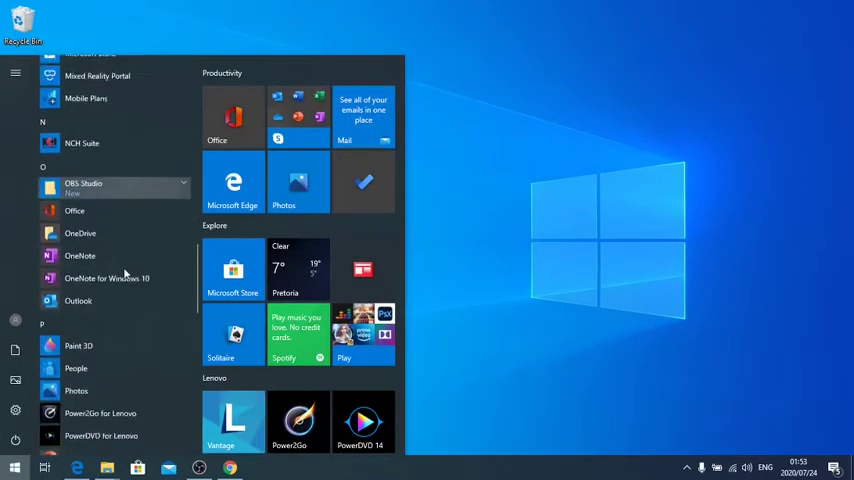
scroll("down", 3)
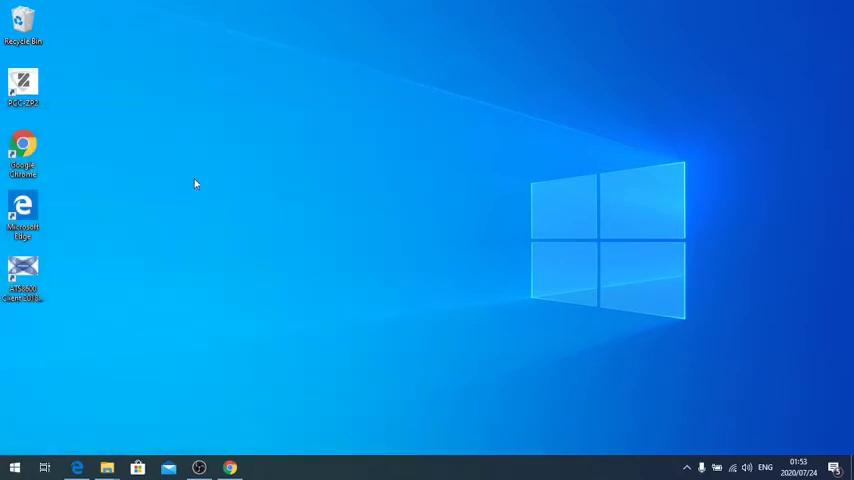
mouse_move(338, 184)
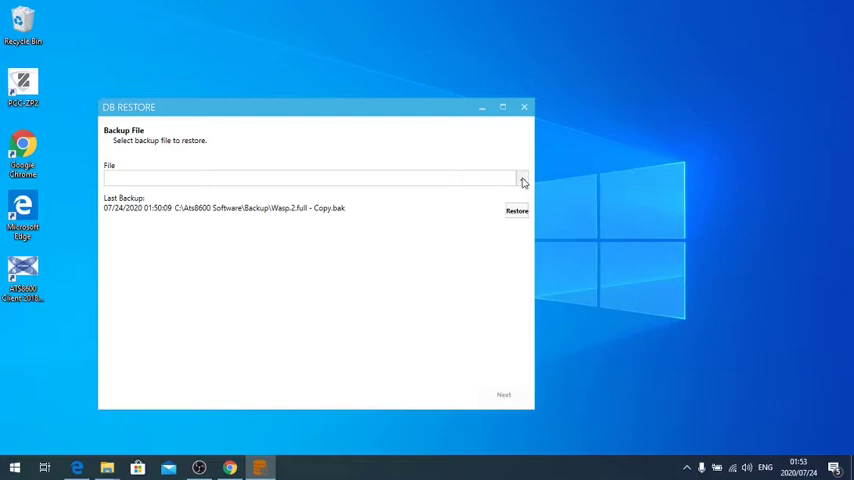
- Browse for the backup file from the DB Restore File field
left_click(522, 180)
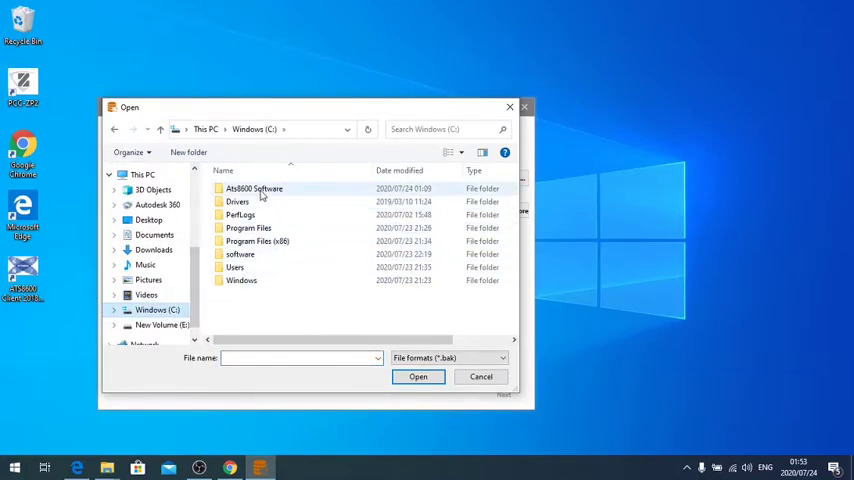
- Choose Wasp.2.full.bak from the Backup folder and continue to the Restore Steps summary
double_click(254, 188)
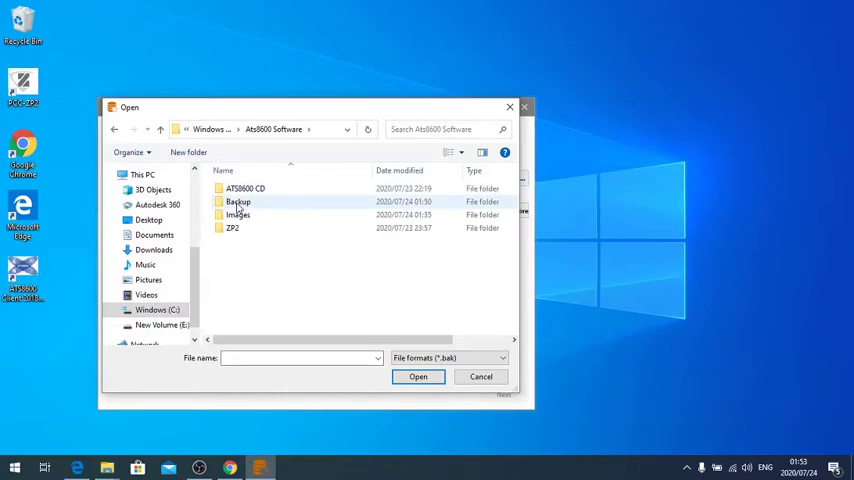
double_click(236, 200)
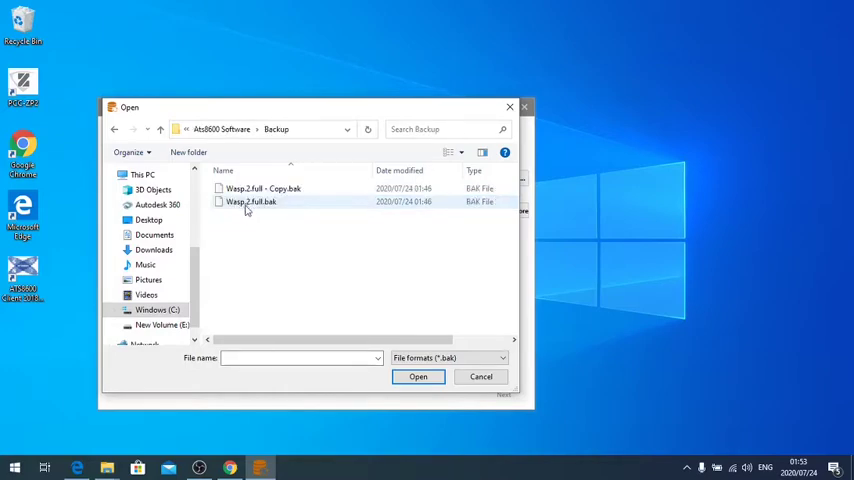
left_click(252, 200)
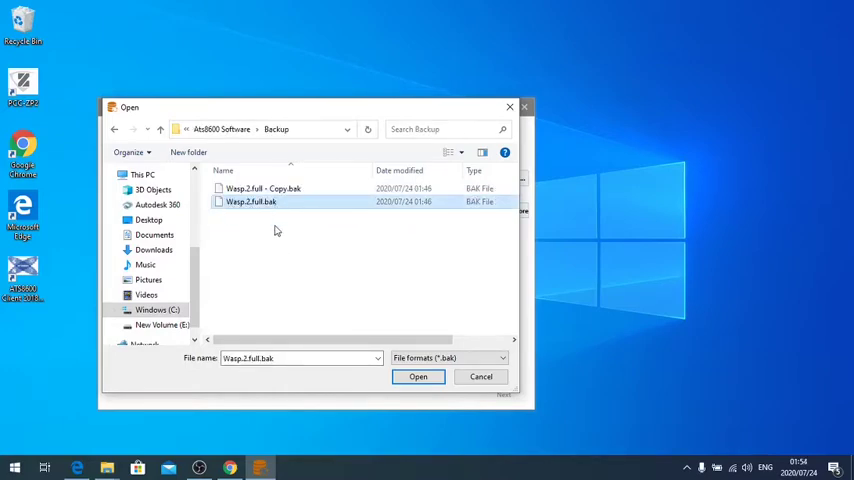
left_click(418, 376)
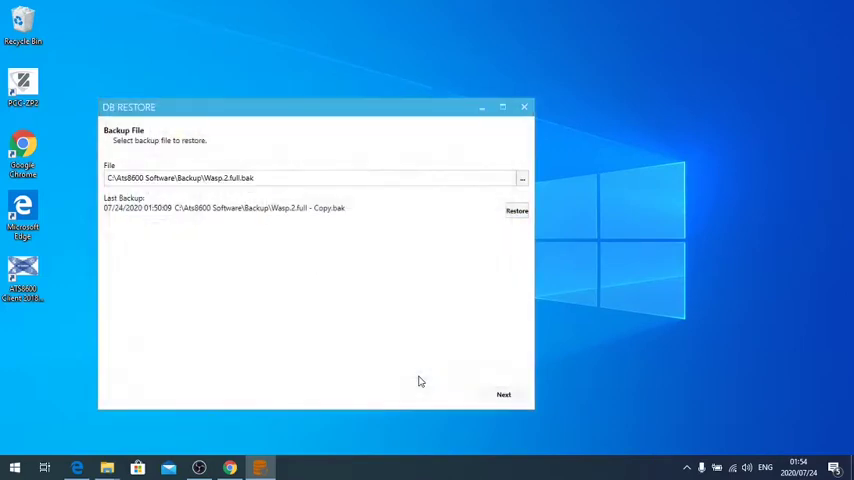
mouse_move(516, 214)
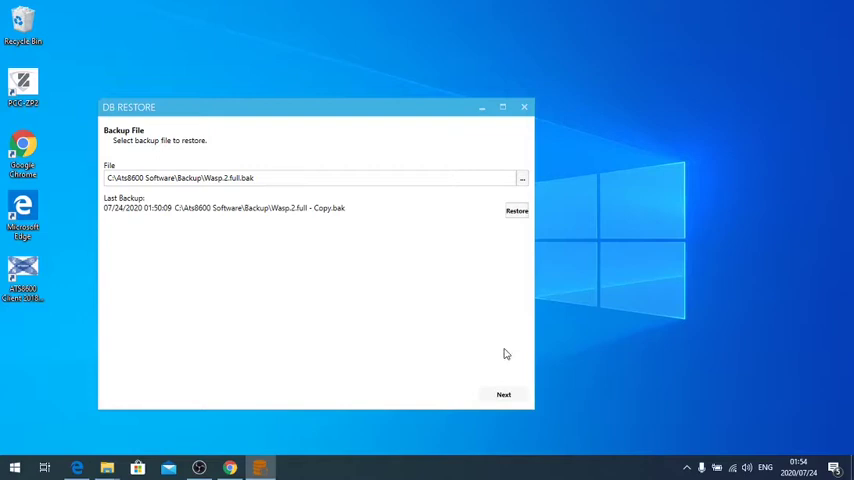
left_click(504, 394)
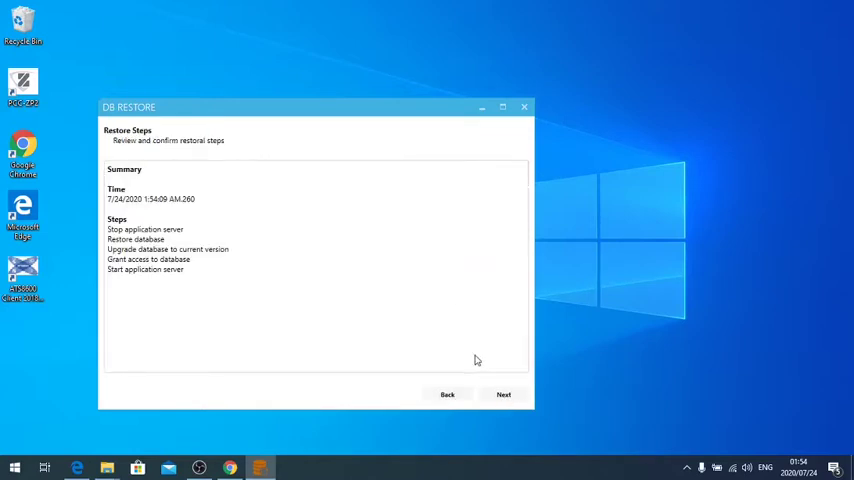
- Run the restore until 'Restore ended successfully' and finish the tool
left_click(504, 394)
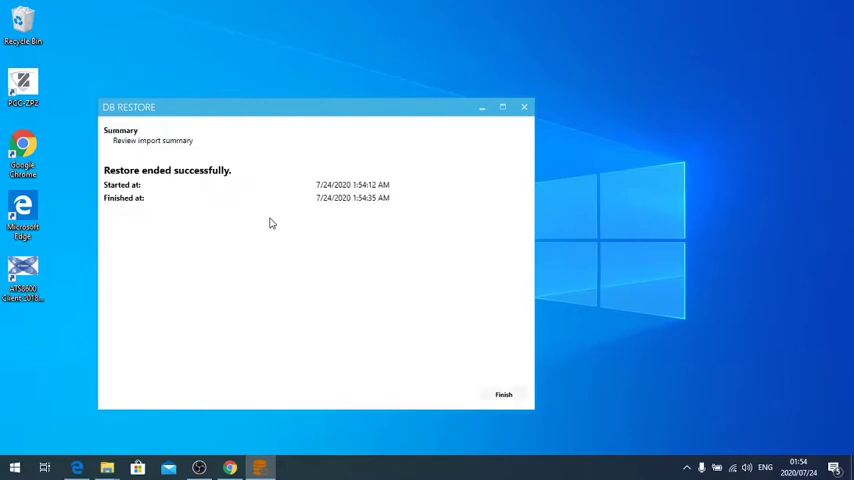
mouse_move(496, 370)
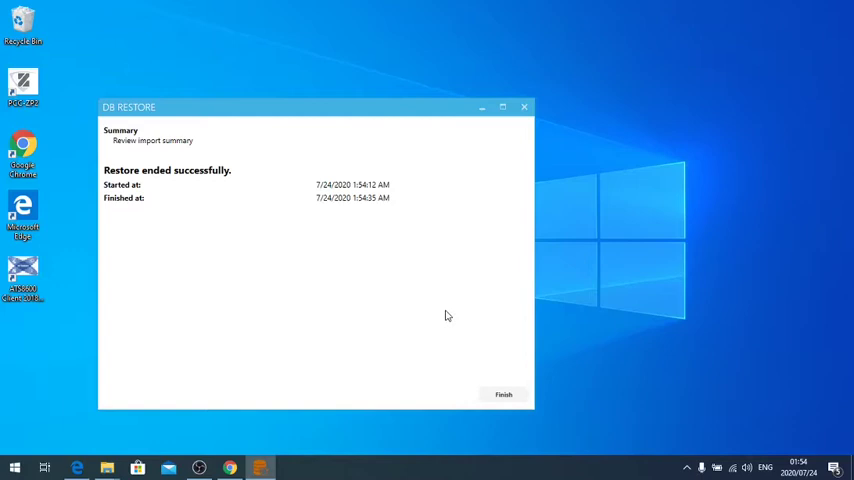
left_click(504, 394)
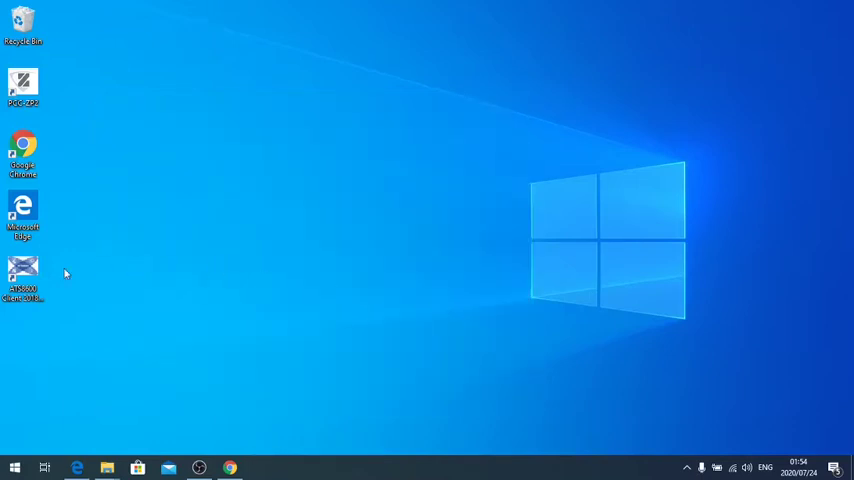
- Relaunch ATS8600 and sign in with the support account password
double_click(24, 270)
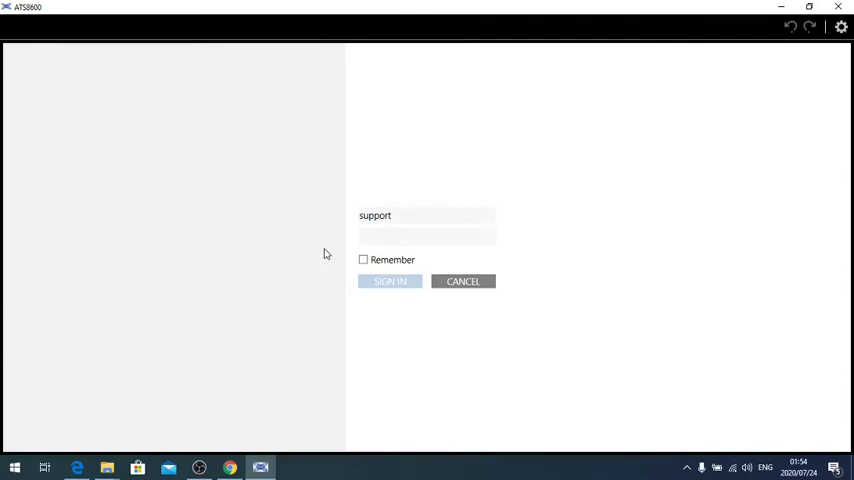
type("password")
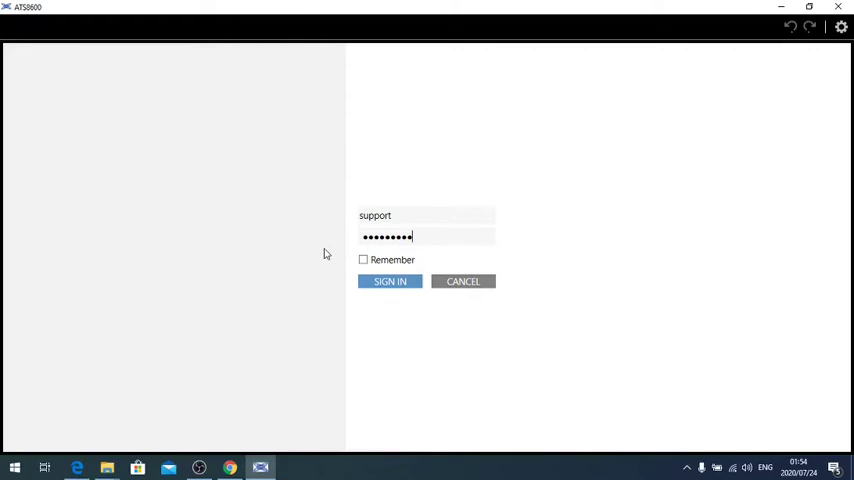
left_click(388, 280)
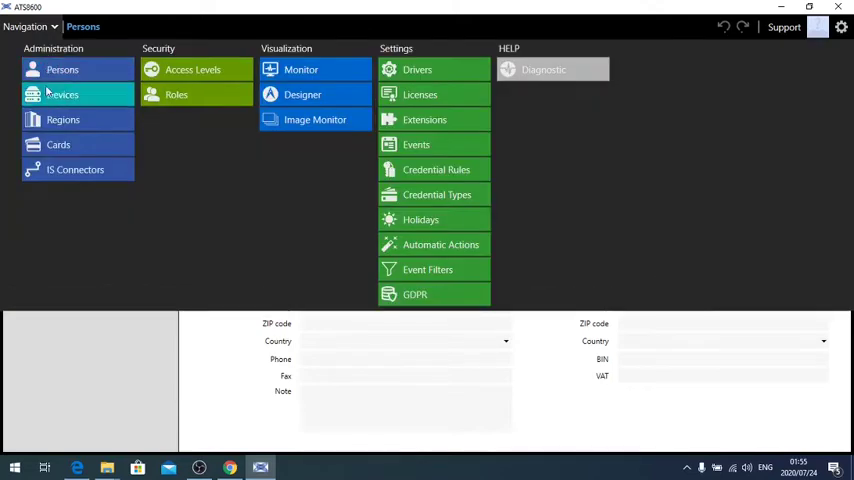
- Show the restored device tree with My New Building, Gateway and Building 1 expanded
left_click(62, 94)
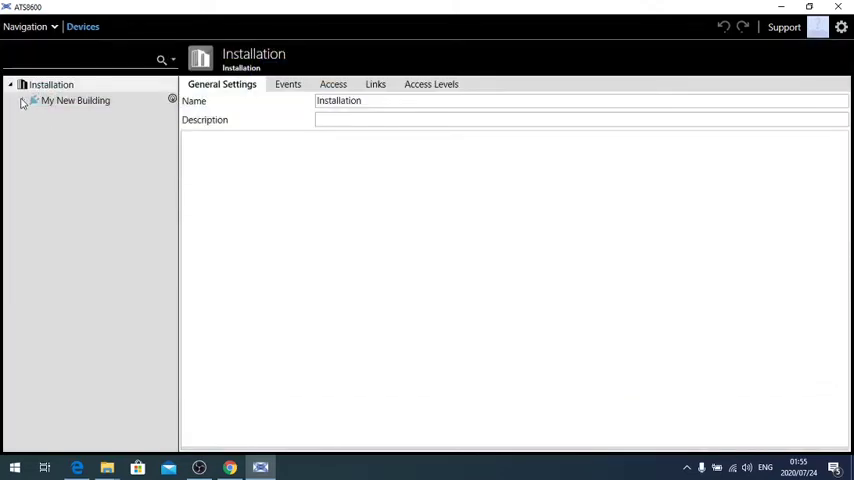
left_click(22, 100)
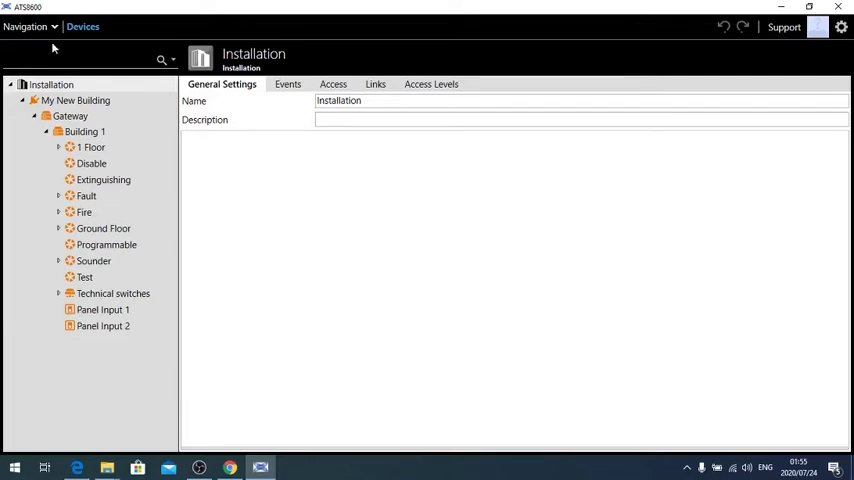
left_click(30, 26)
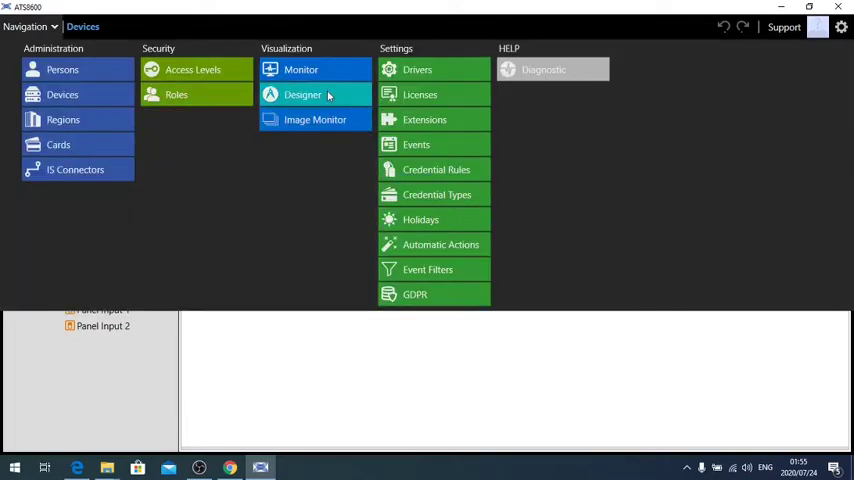
- View the restored Home map's Panel Controls and 1st Floor button, then the live Monitor view
left_click(302, 94)
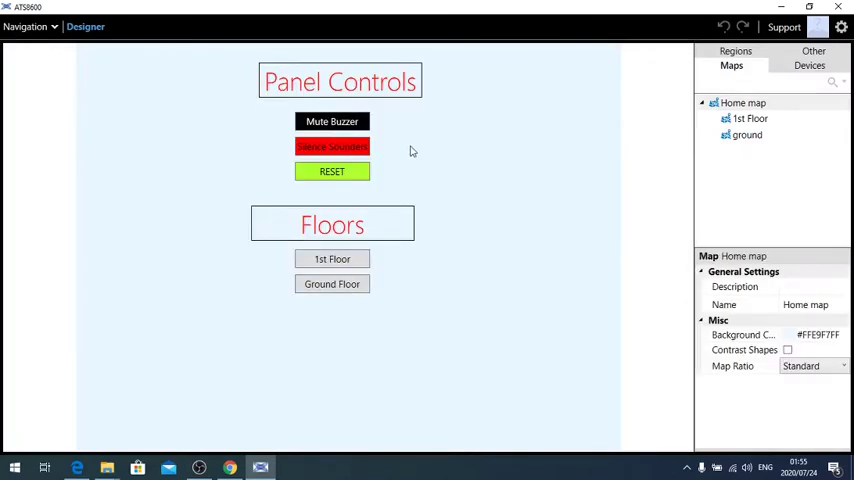
mouse_move(558, 208)
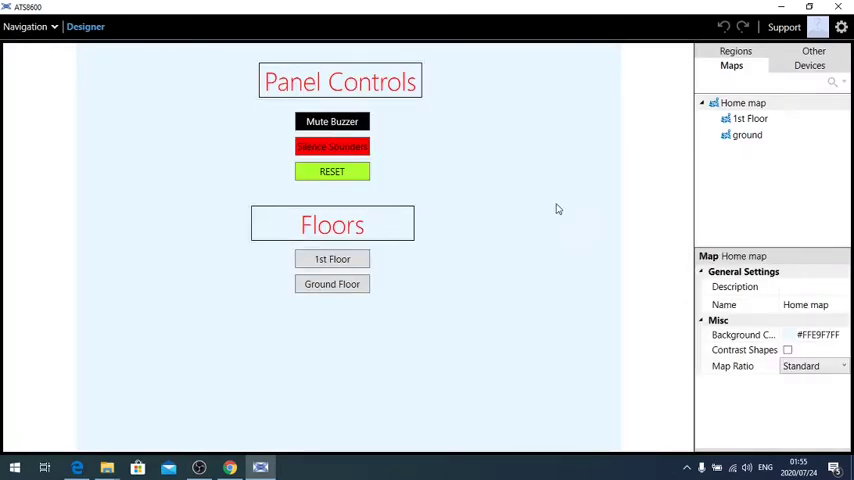
left_click(332, 260)
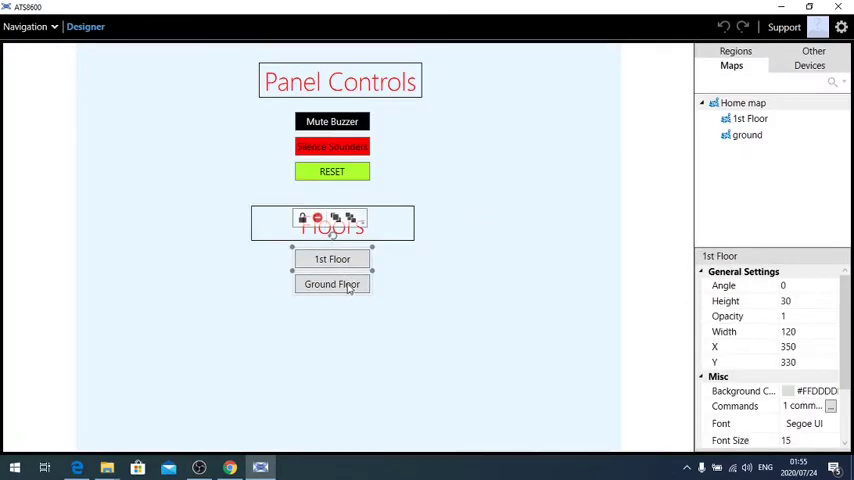
left_click(30, 28)
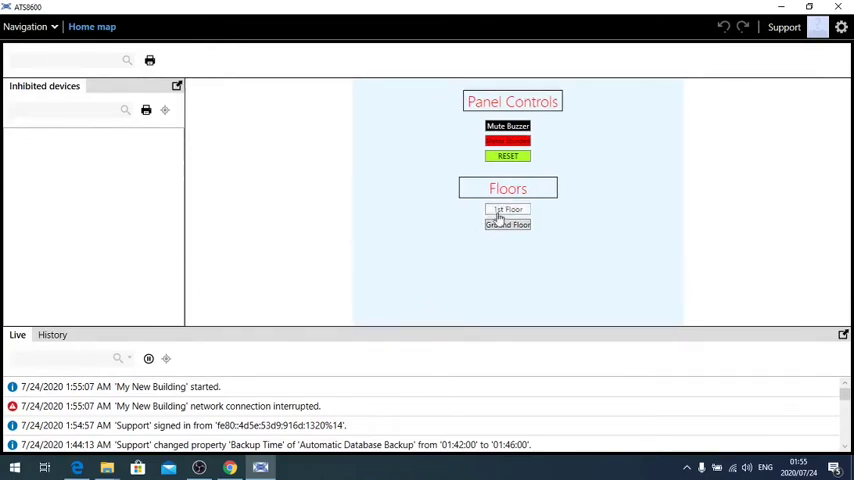
- View the 1st Floor plan with its device, detach the events panel, then return to the Home map
left_click(508, 208)
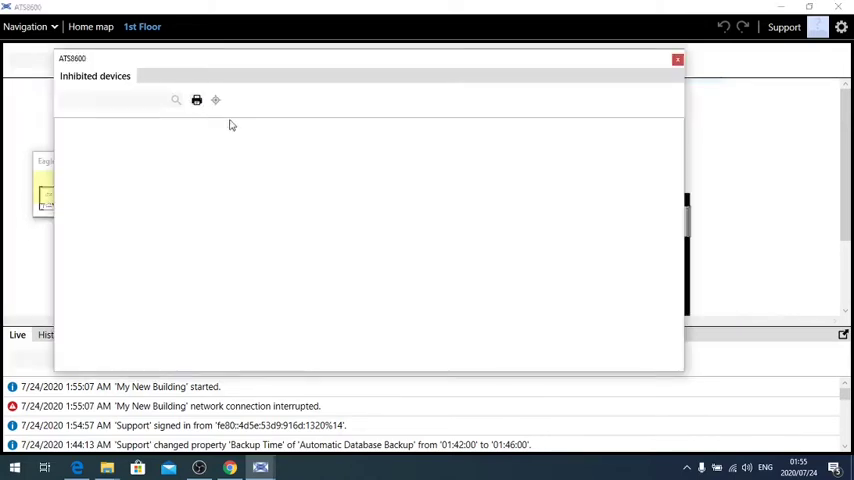
left_click(674, 60)
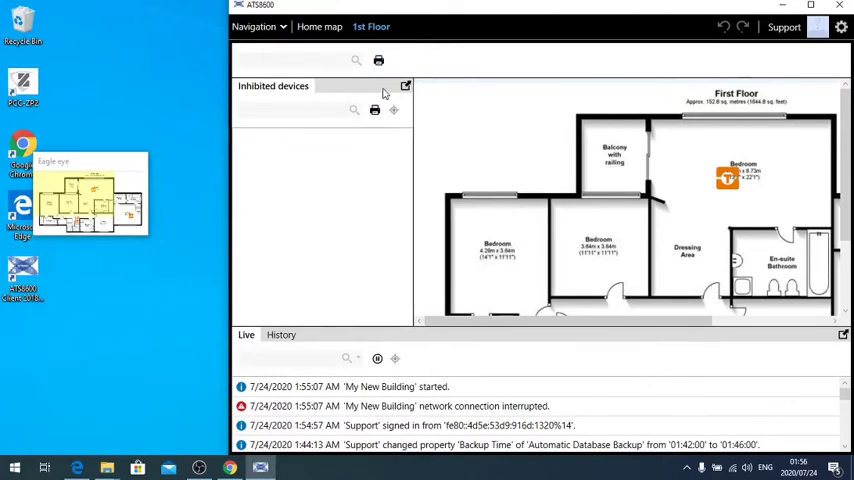
left_click(808, 8)
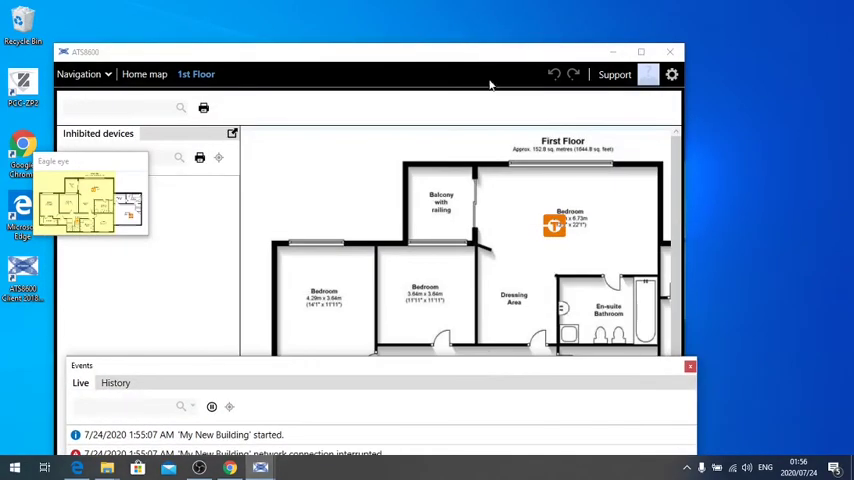
left_click(644, 52)
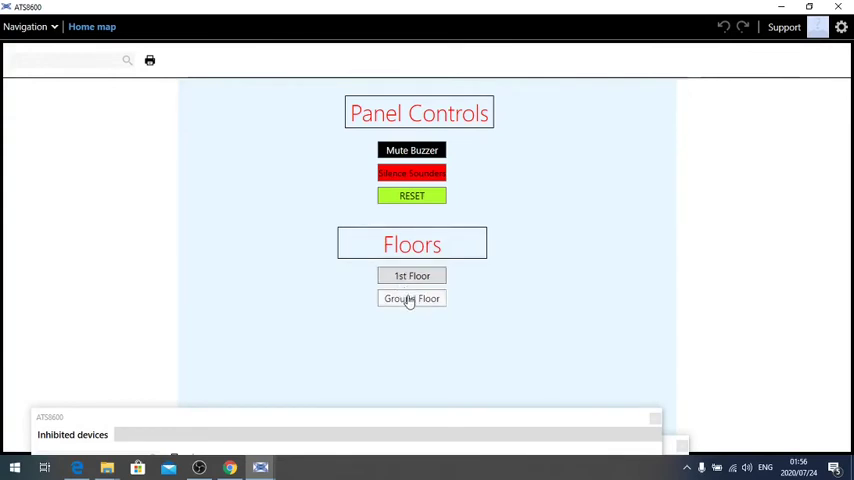
- View the Ground Floor plan, then bring up the overview of all sections
left_click(412, 298)
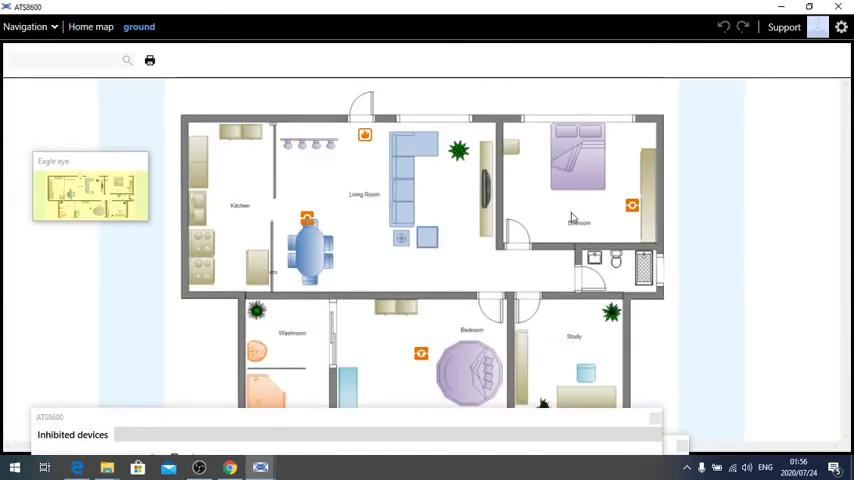
mouse_move(448, 236)
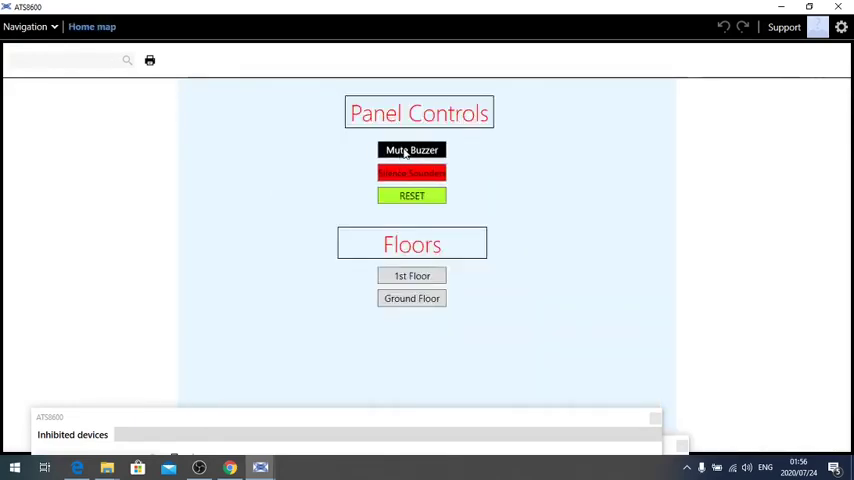
left_click(30, 28)
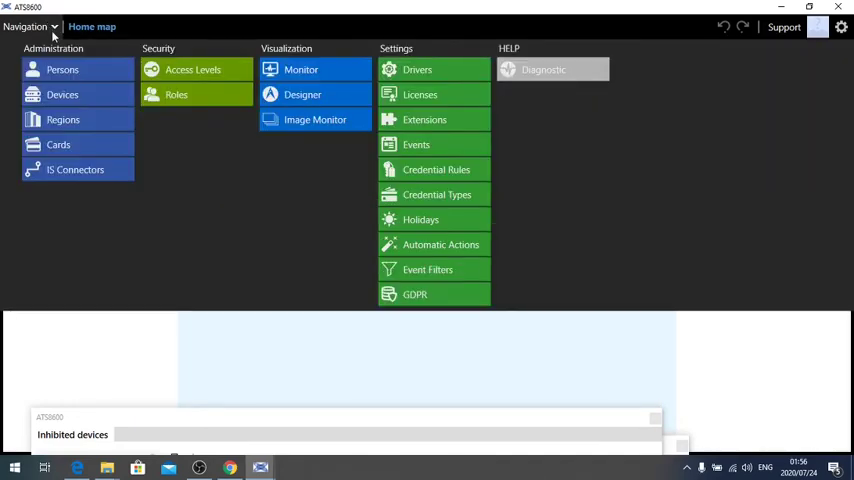
- Return to the Devices page showing the Installation settings beside the restored device tree
left_click(76, 96)
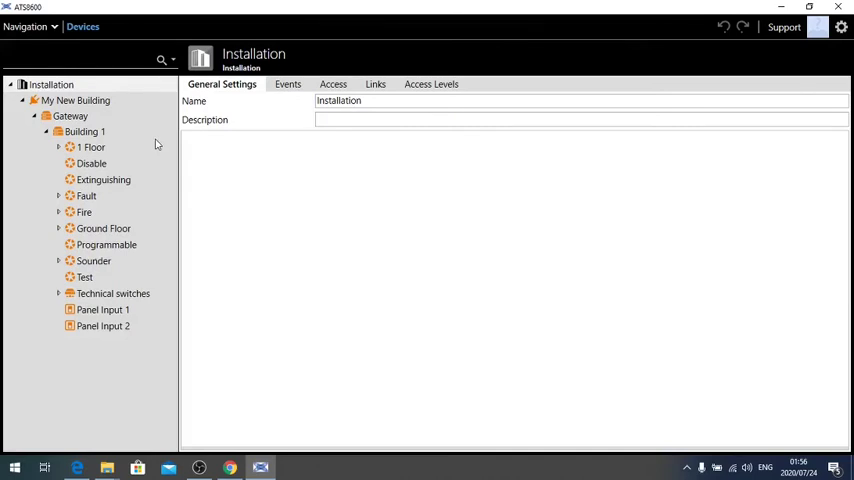
mouse_move(586, 138)
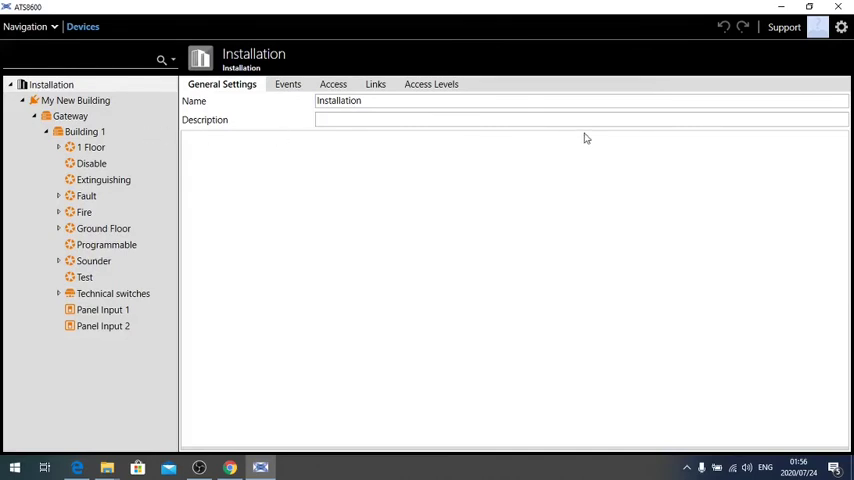
mouse_move(676, 76)
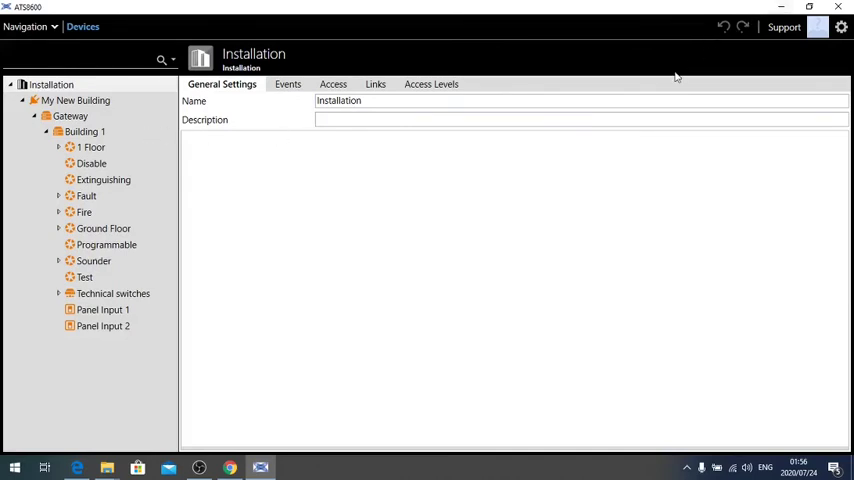
mouse_move(588, 180)
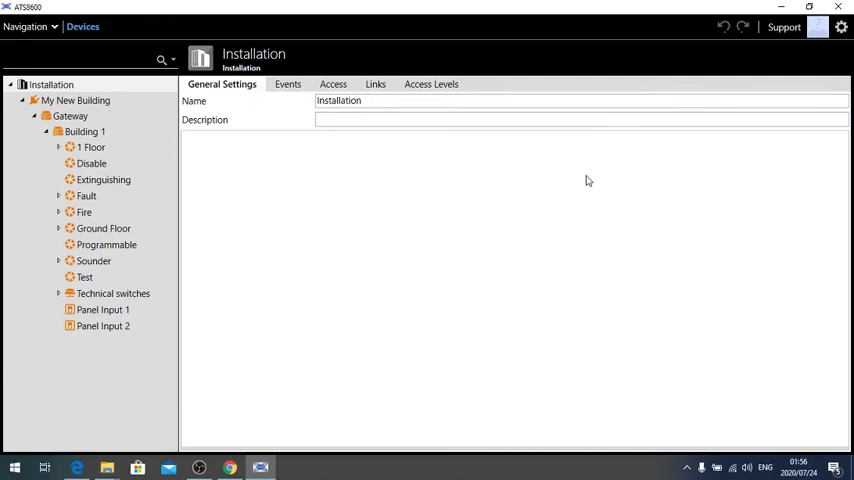
mouse_move(504, 204)
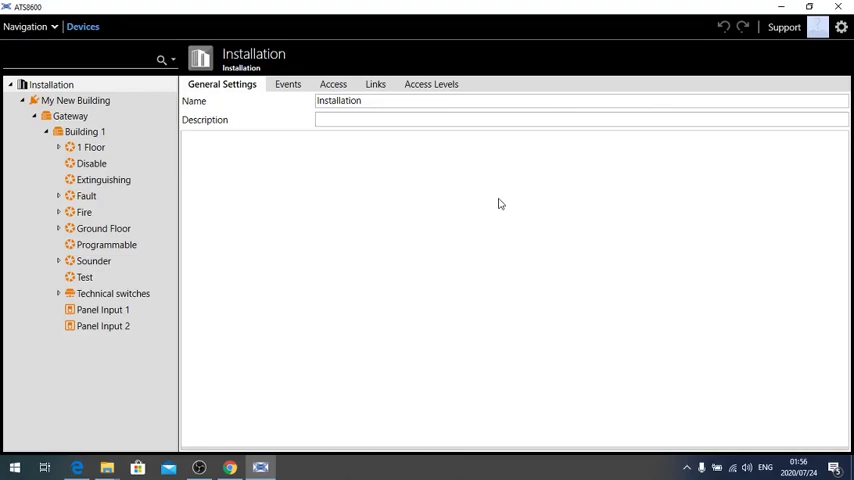
left_click(200, 466)
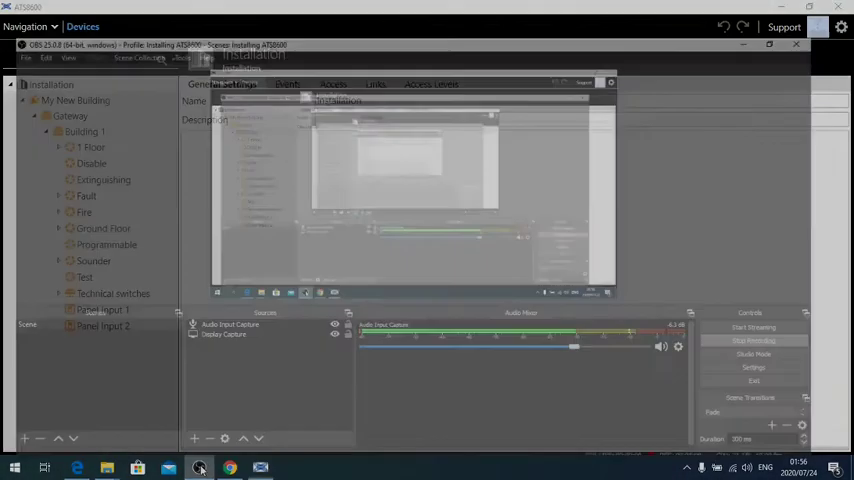